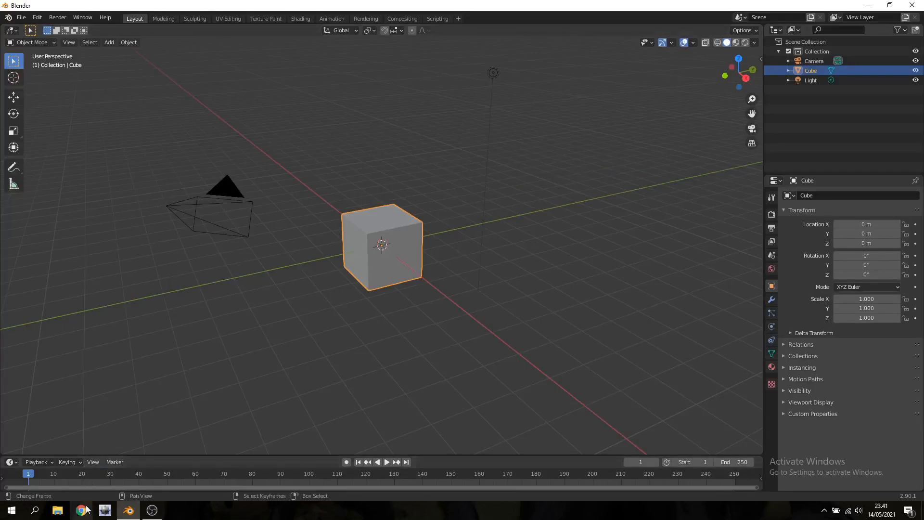
# - Search Chrome images for 'Tiger tank blueprint' and open the first blueprint result
pyautogui.click(82, 509)
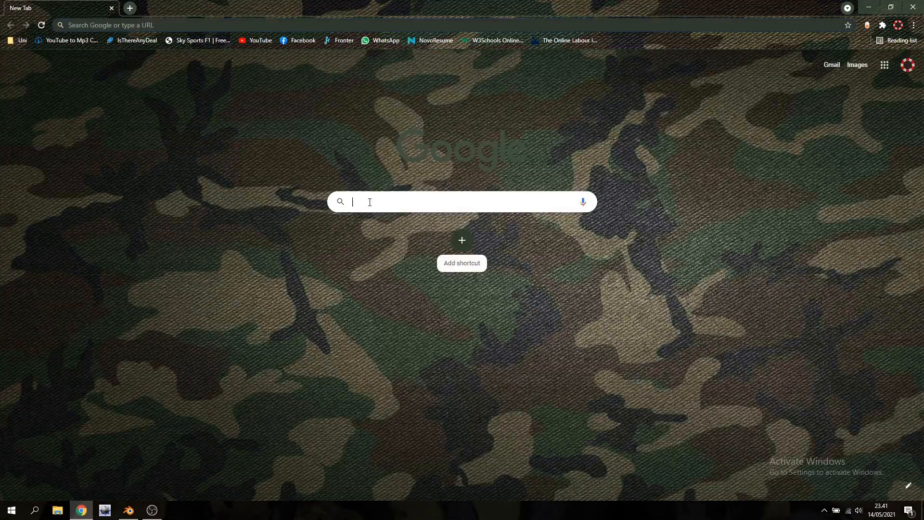
pyautogui.write('Tiger tank blueprint')
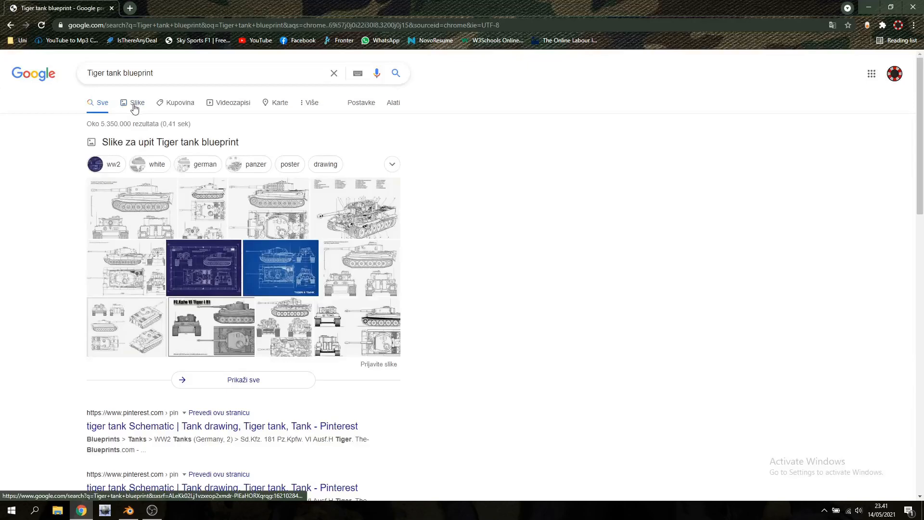
pyautogui.click(137, 102)
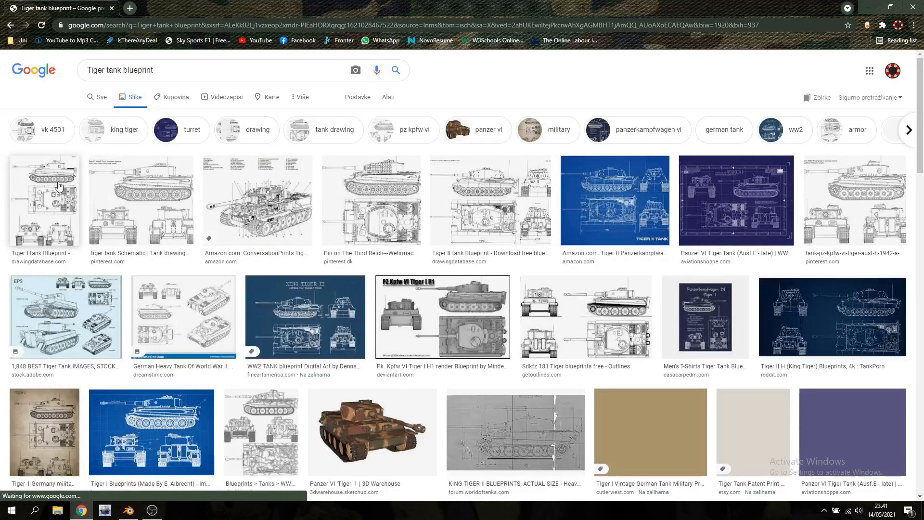
pyautogui.click(45, 200)
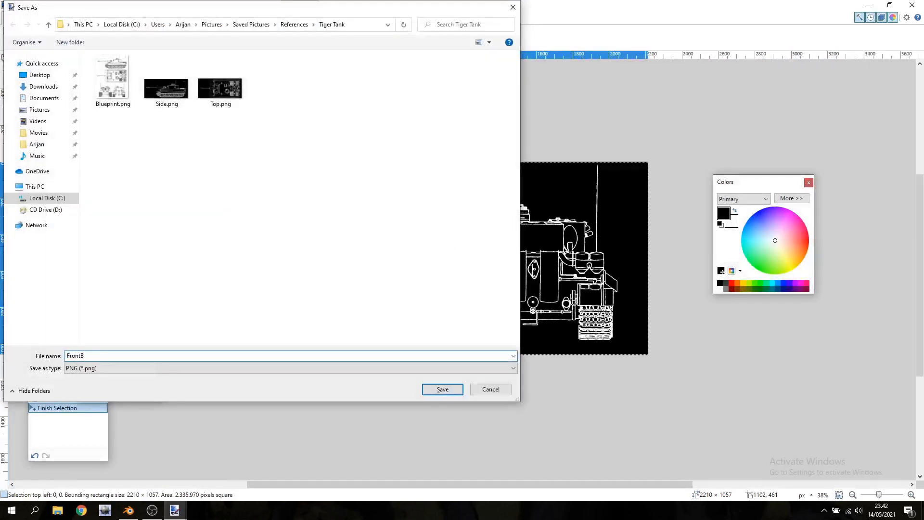
# - Save the cropped front and back views as FrontBack in the Tiger Tank folder
pyautogui.click(441, 389)
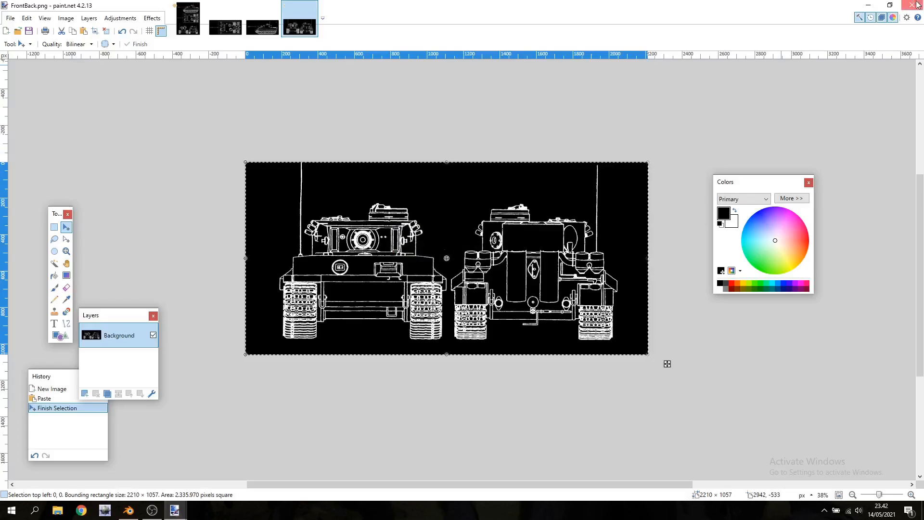
# - Load FrontBack.png from References/Tiger Tank as a Blender reference image
pyautogui.click(127, 510)
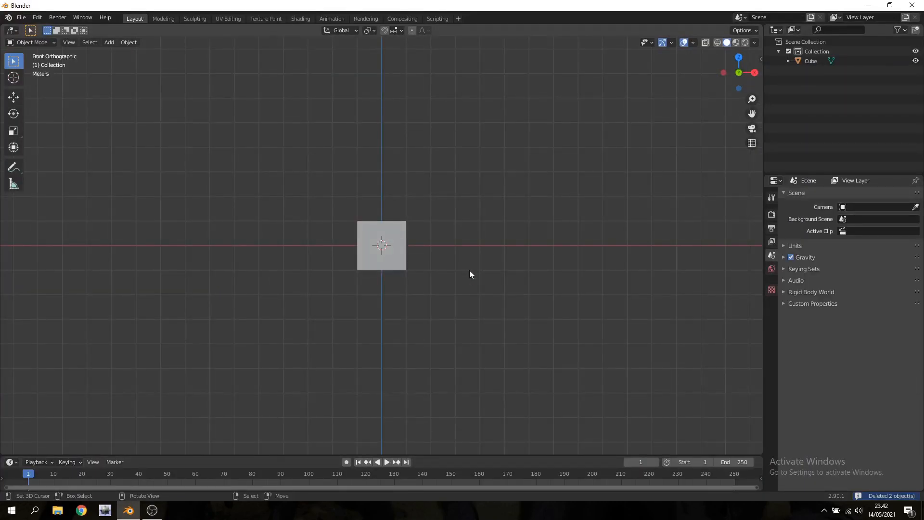
pyautogui.click(109, 42)
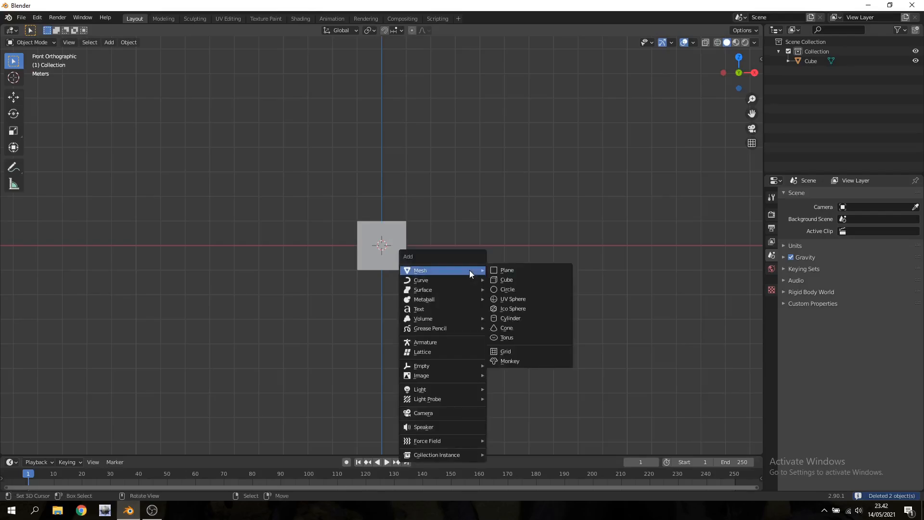
pyautogui.moveTo(421, 375)
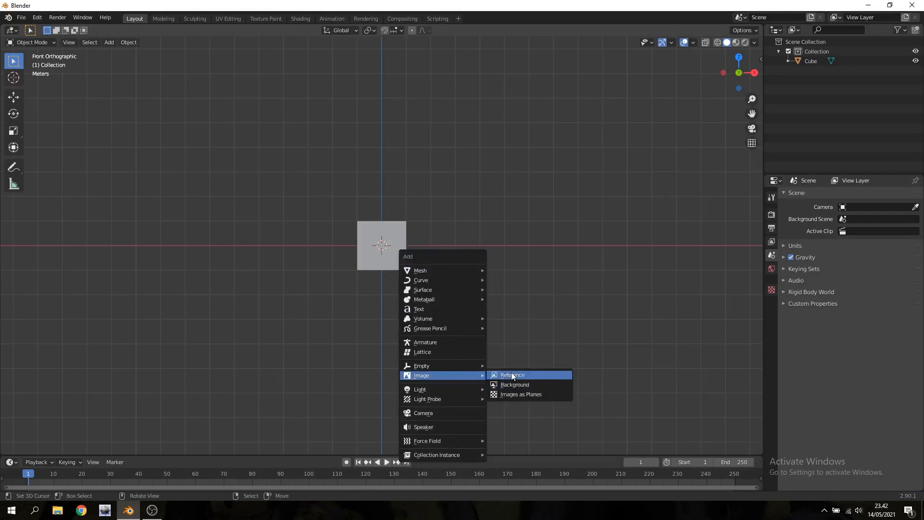
pyautogui.click(511, 375)
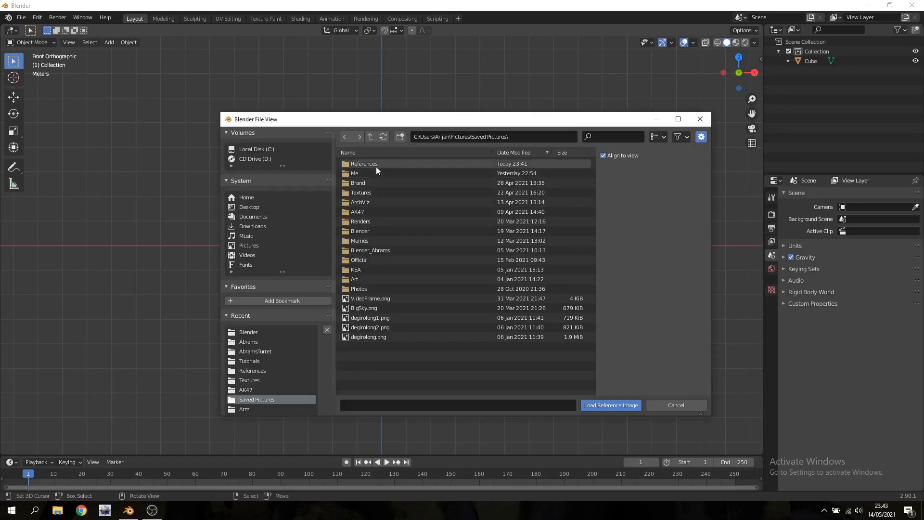
pyautogui.doubleClick(364, 163)
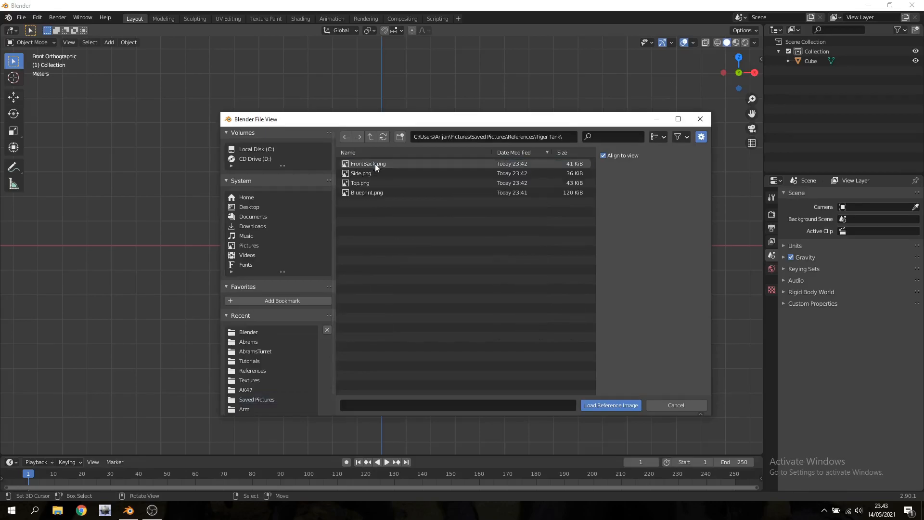
pyautogui.click(611, 405)
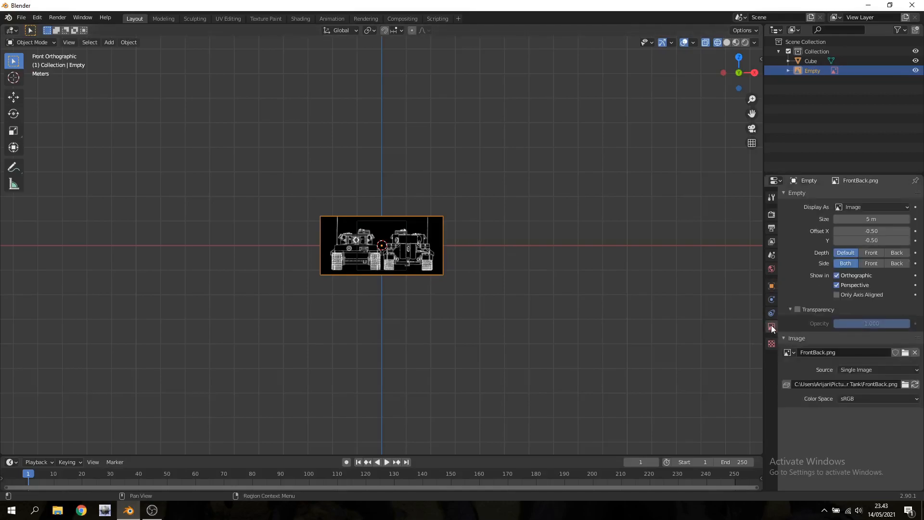
# - Enable transparency on the FrontBack reference and lower its opacity to about 0.71
pyautogui.click(797, 309)
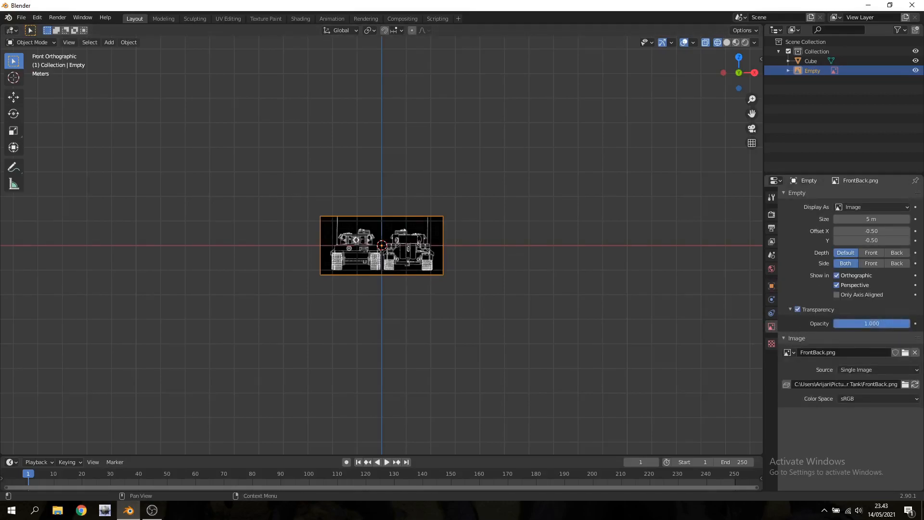
pyautogui.moveTo(895, 323); pyautogui.dragTo(872, 323)
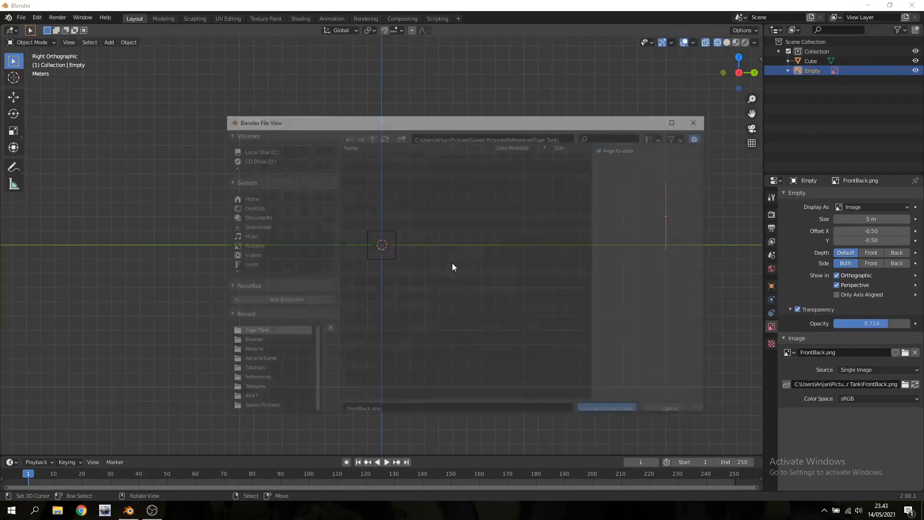
# - Load Side.png as the right-view reference image
pyautogui.click(605, 407)
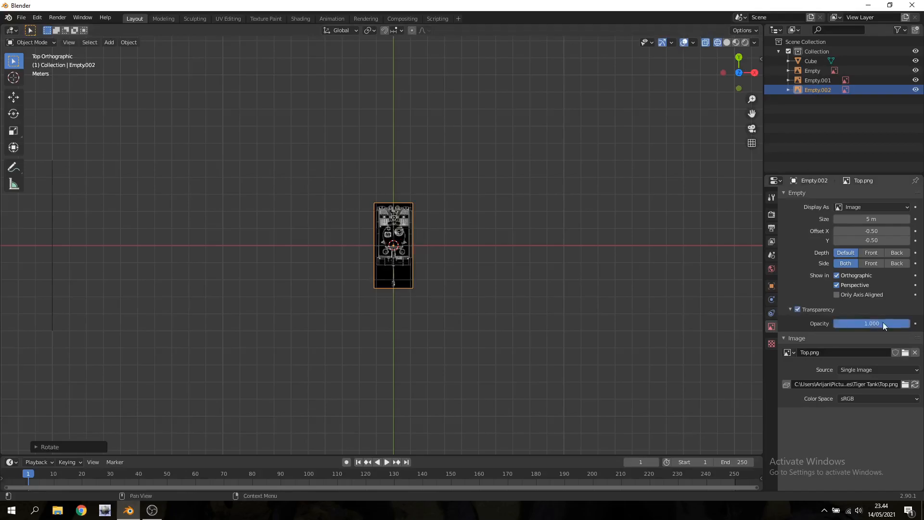
# - Lower the Top reference's opacity to about 0.80 and move it below the origin
pyautogui.moveTo(884, 323); pyautogui.dragTo(871, 323)
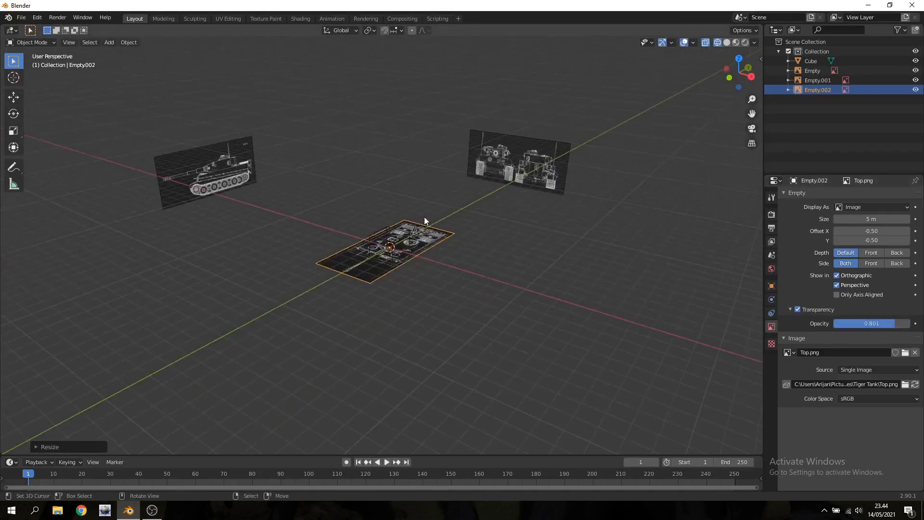
pyautogui.moveTo(386, 247); pyautogui.dragTo(386, 381)
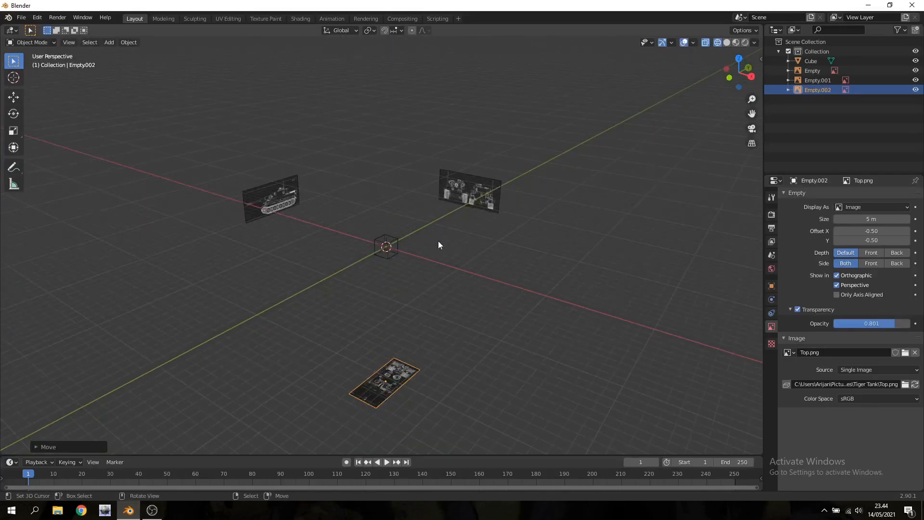